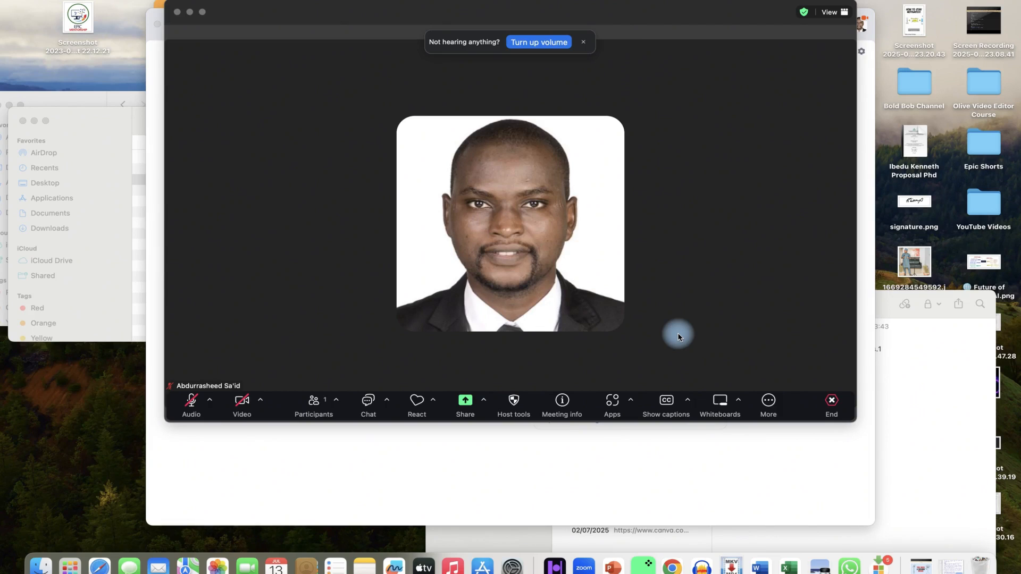
mouse_move(292, 108)
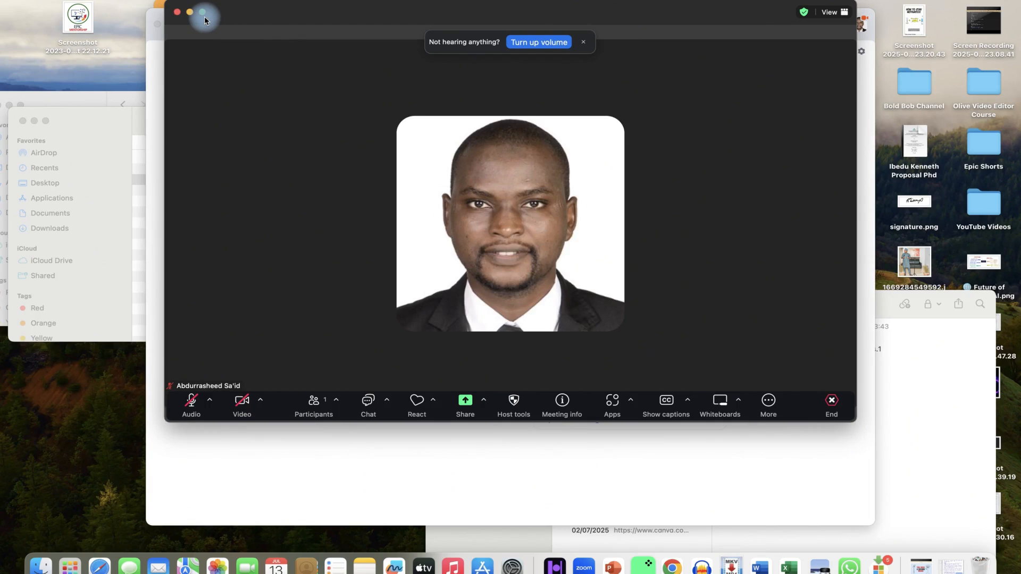
Switch the Zoom meeting window to full-screen mode
left_click(202, 12)
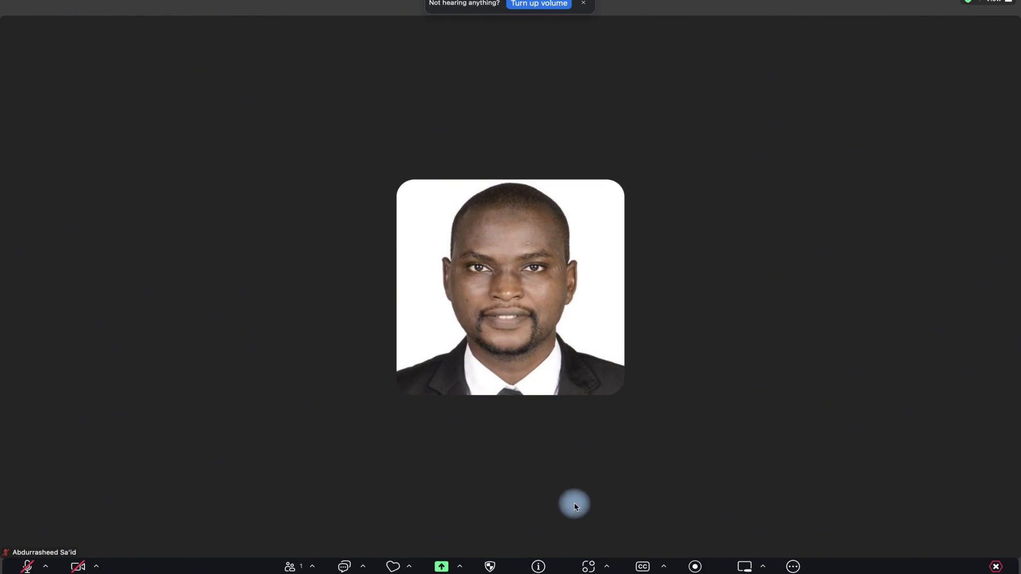
Review participant permissions in Host tools before reaching the Whiteboards menu
left_click(490, 567)
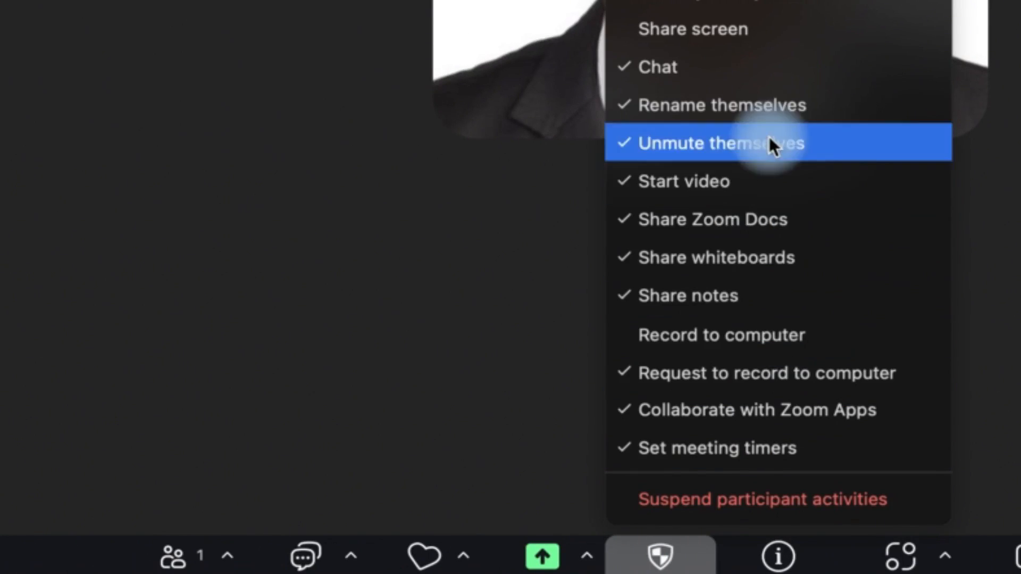
mouse_move(812, 257)
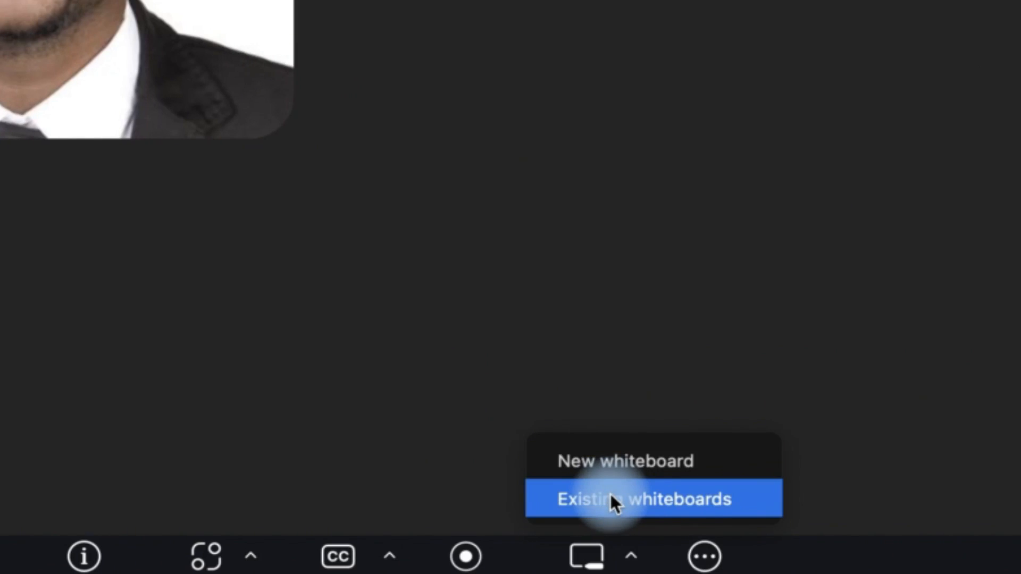
Start a blank shared whiteboard from the Whiteboards menu
left_click(652, 500)
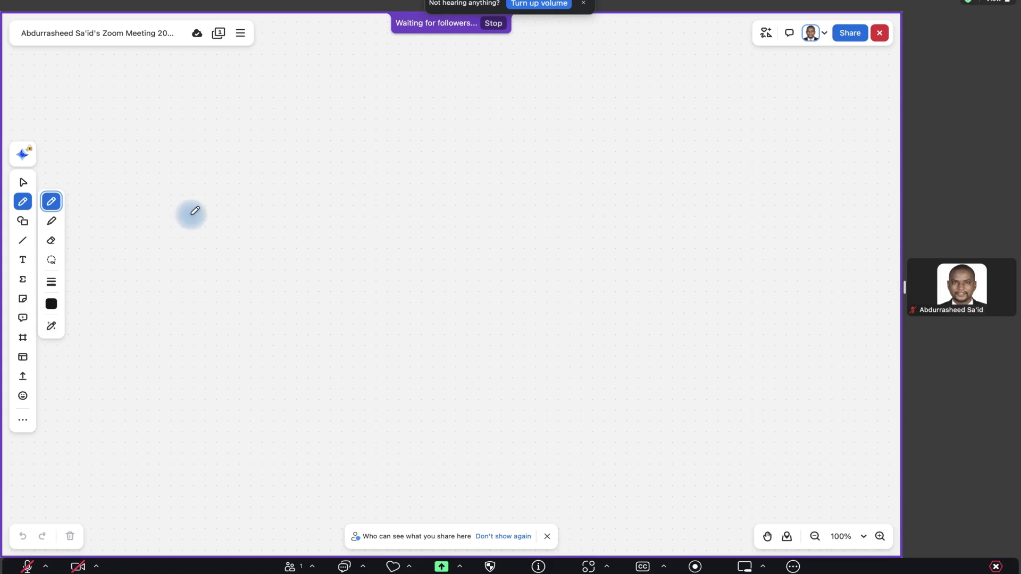
mouse_move(801, 144)
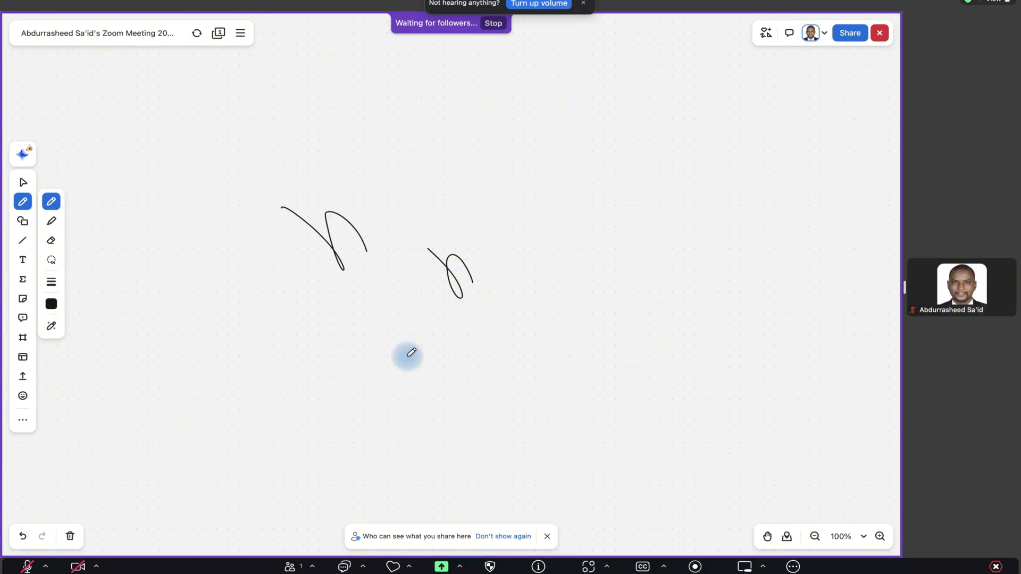
Draw a curved arrow stroke and a circle labelled 'skskdfsjdfk', then return to freehand drawing
left_click_drag(407, 359, 469, 375)
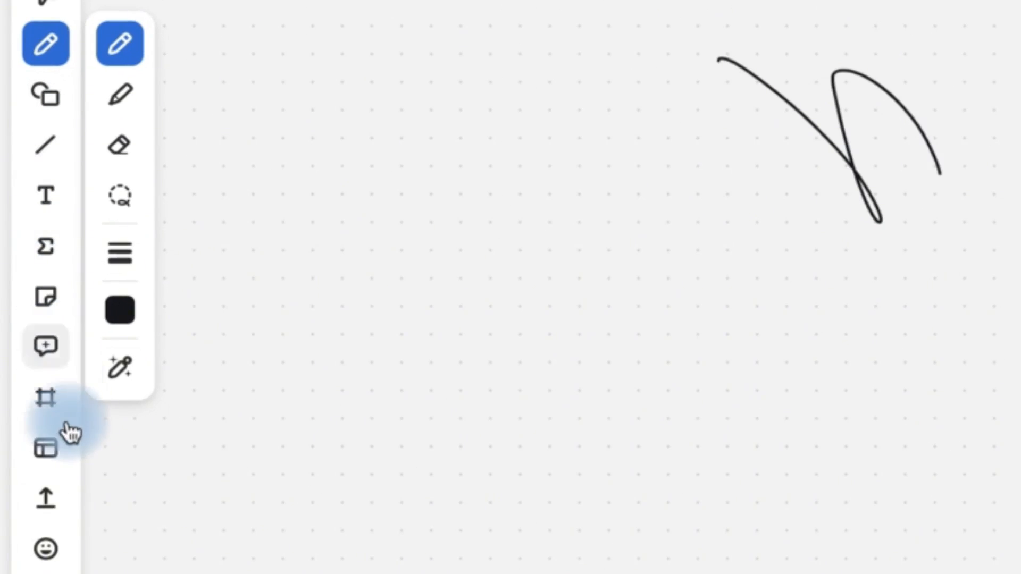
left_click(45, 94)
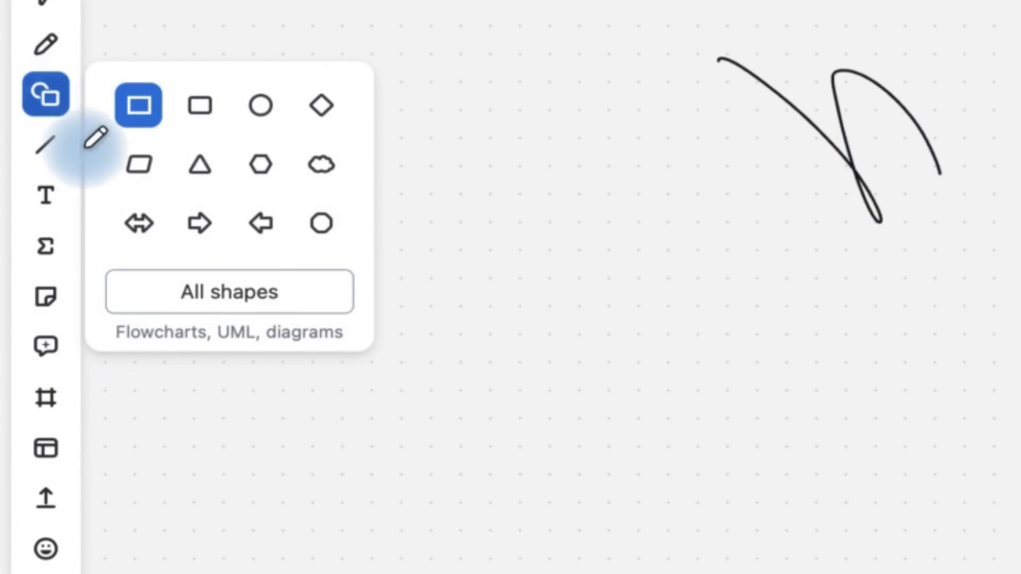
left_click(260, 106)
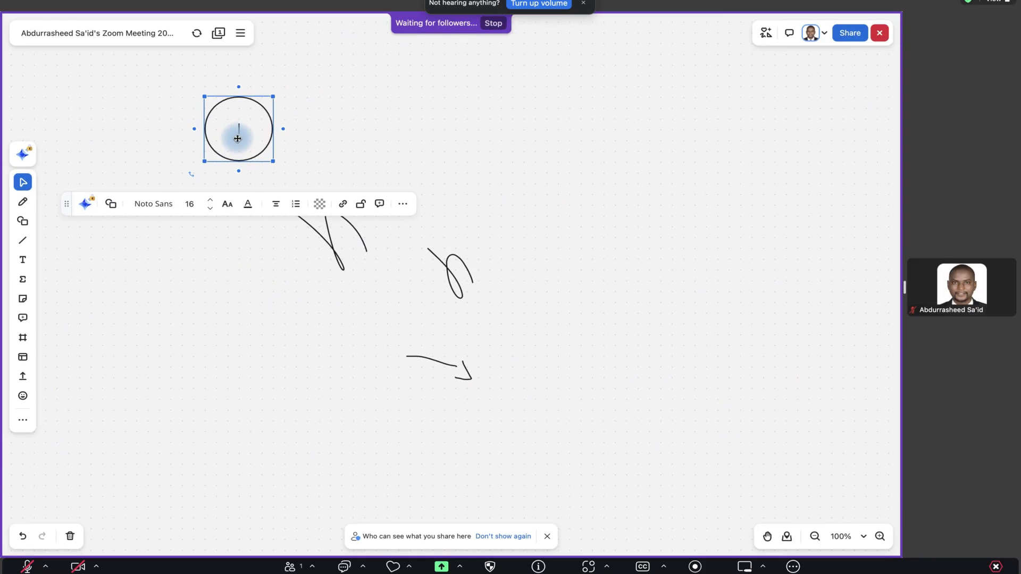
type("skskdfsjdfk")
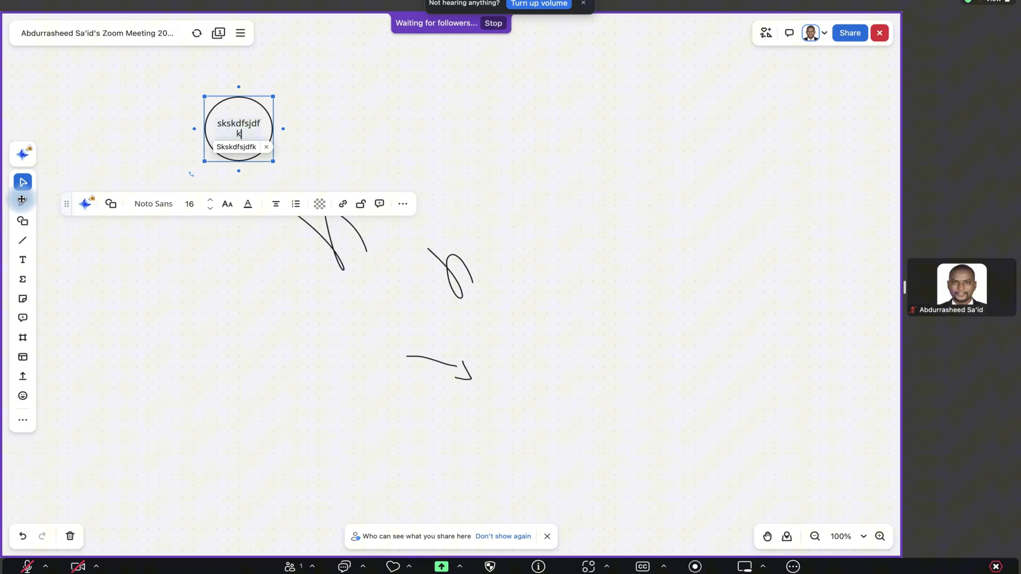
left_click(23, 201)
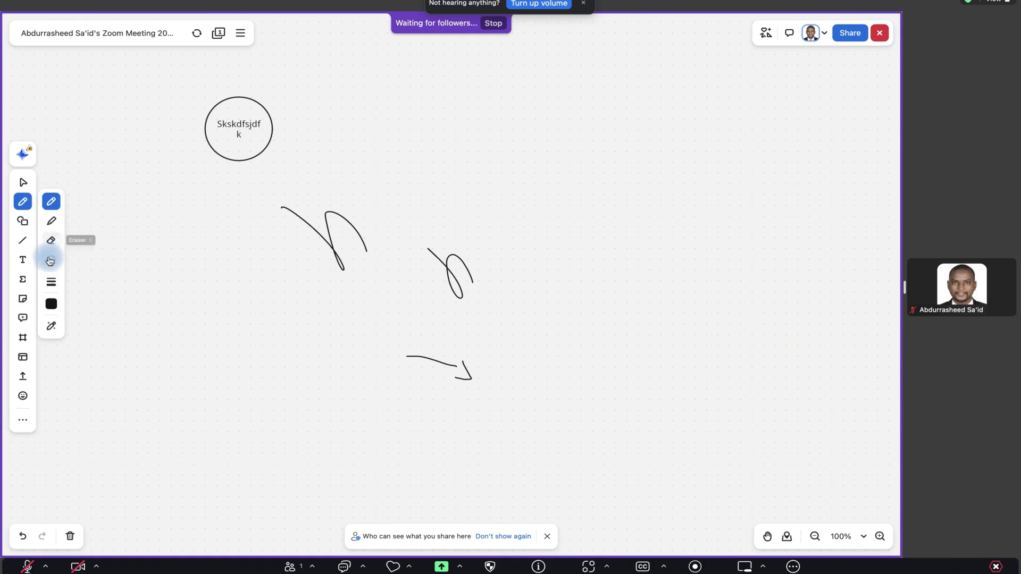
Erase the first scribble and add the text label 'ksdfsdlfsd' on the left of the board
left_click(51, 239)
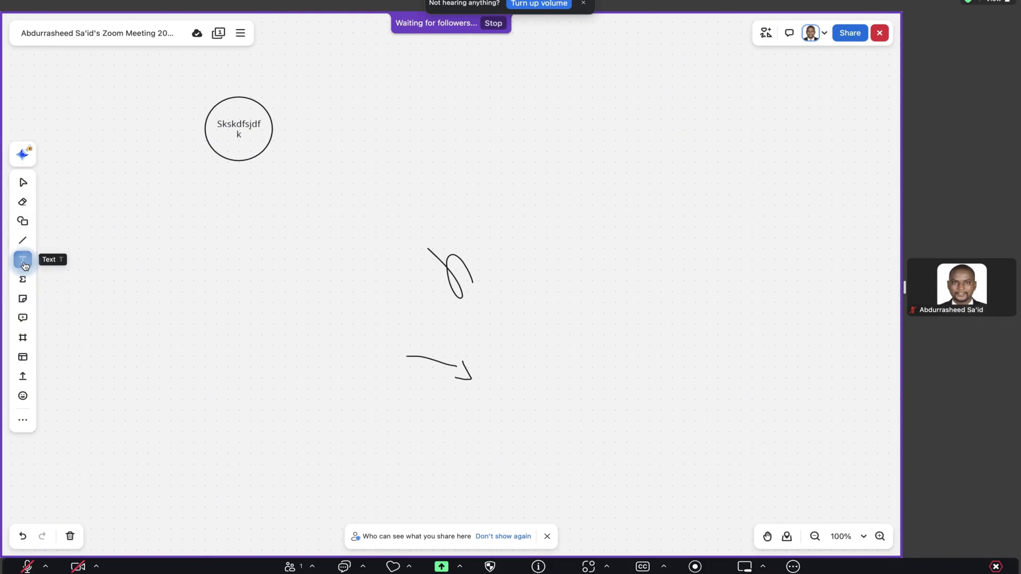
type("ksdfsdlf")
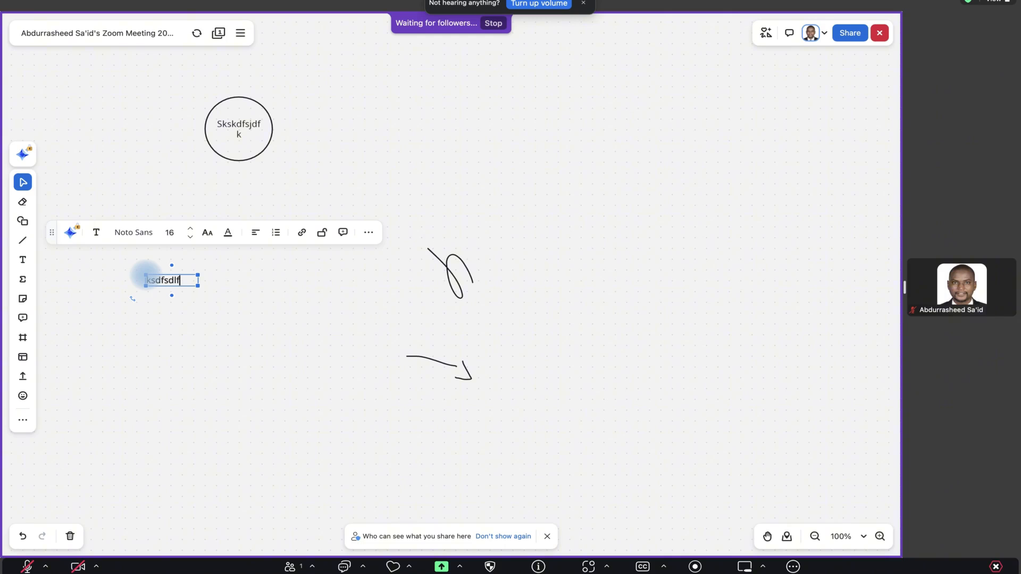
type("sd")
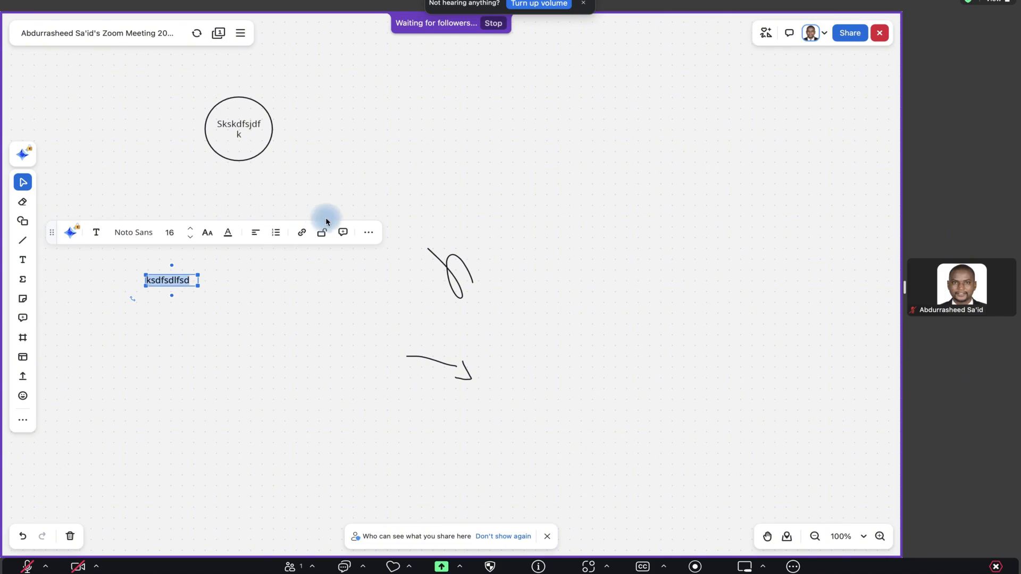
left_click(23, 278)
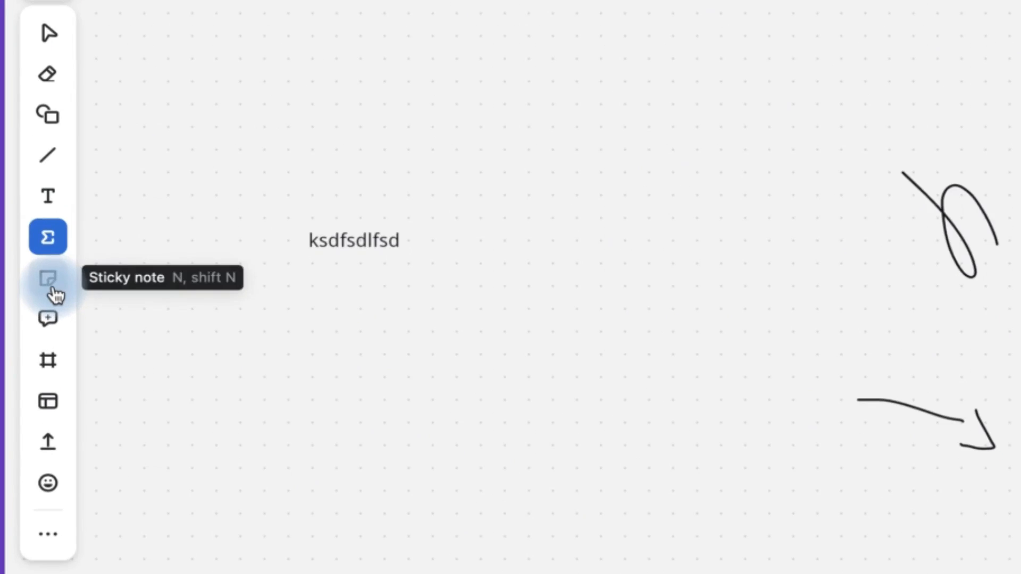
Place a blank yellow sticky note beside the 'ksdfsdlfsd' text
left_click(47, 277)
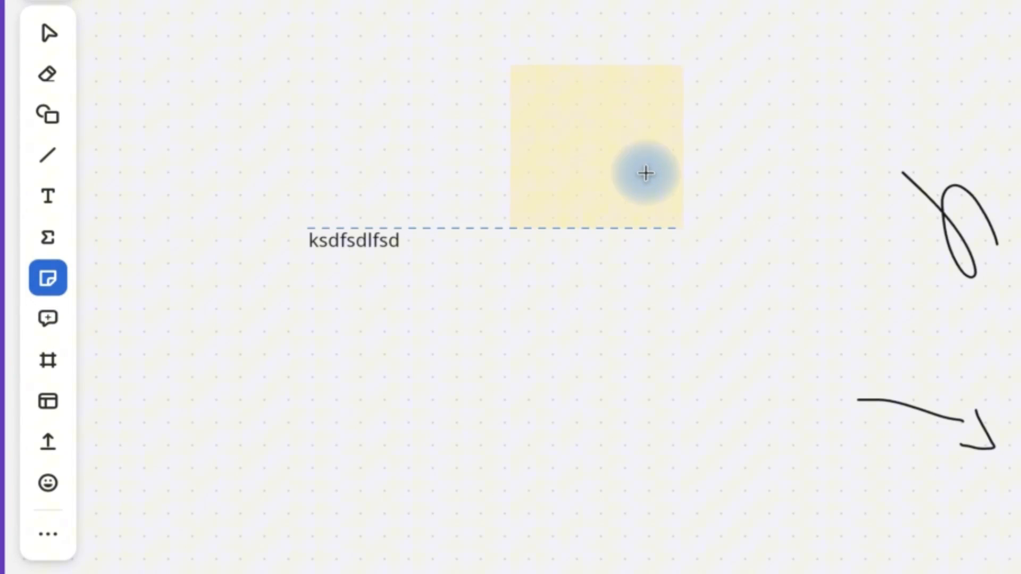
left_click(645, 173)
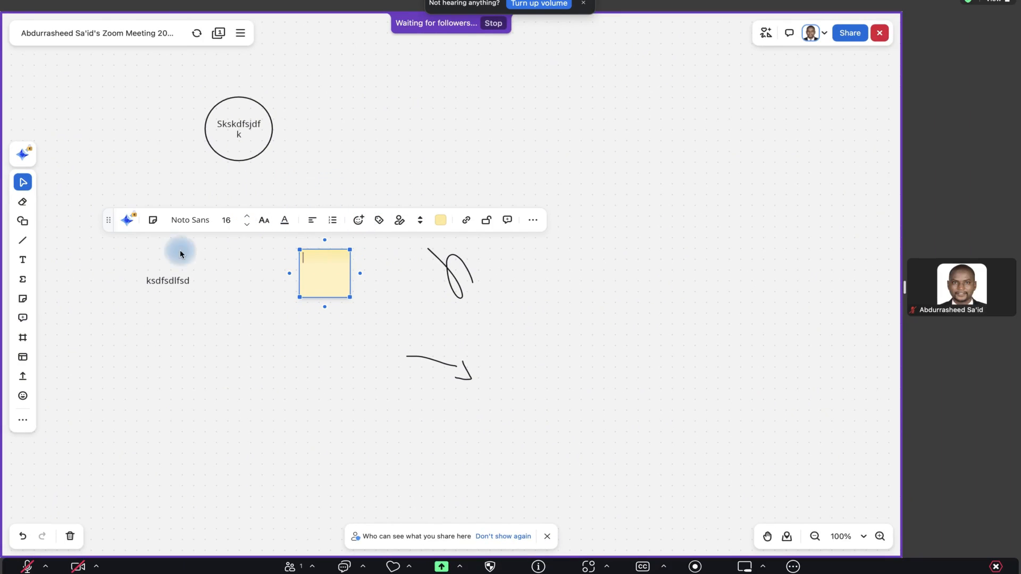
mouse_move(23, 358)
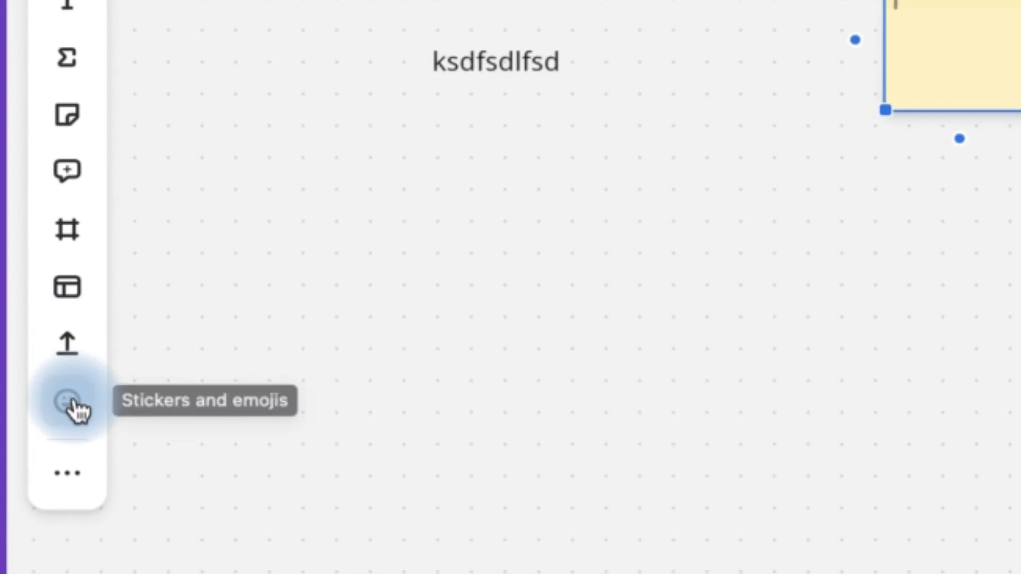
Upload the 10-Second Rule PNG from Downloads onto the whiteboard
left_click(66, 343)
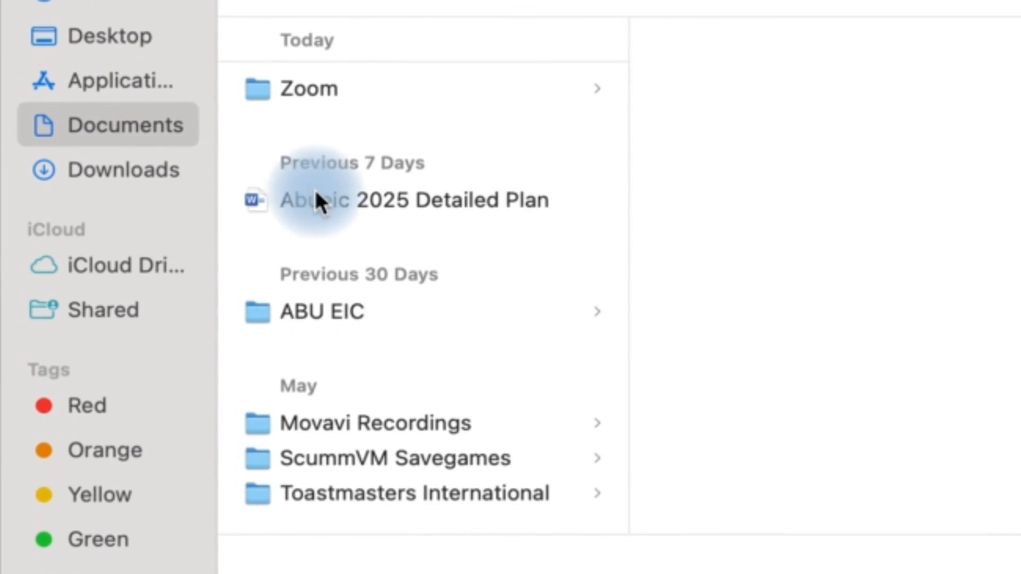
left_click(123, 169)
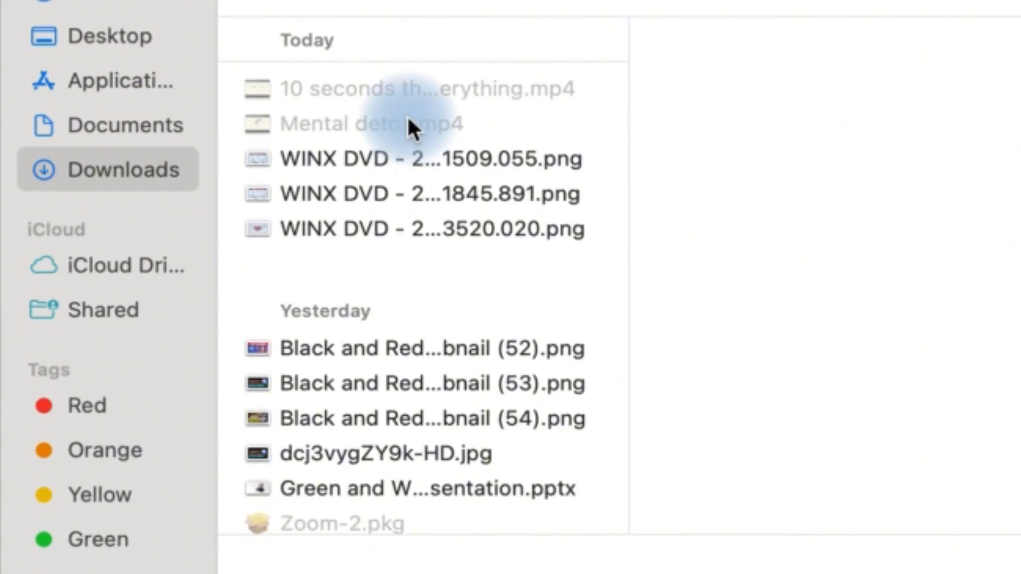
left_click(417, 158)
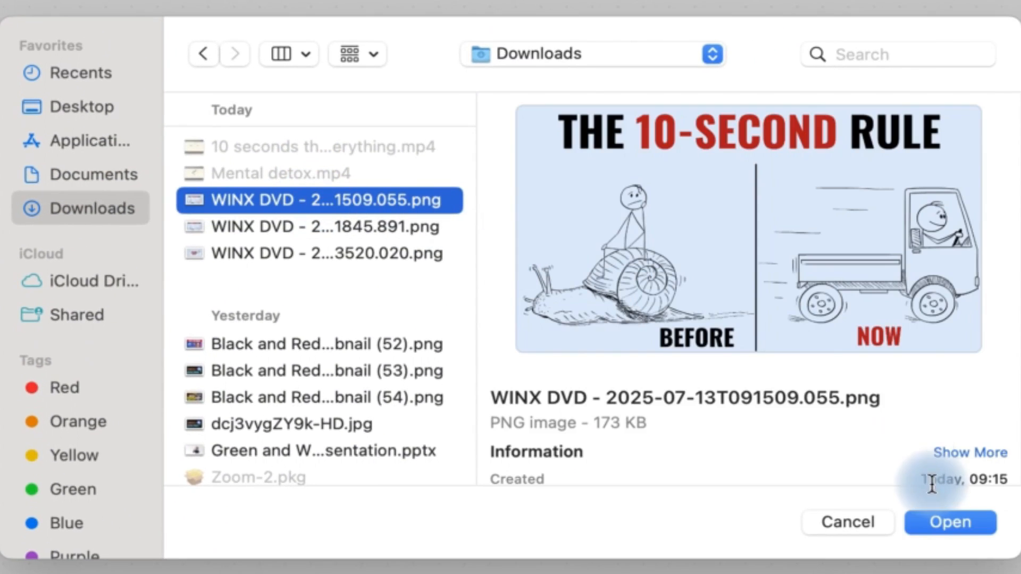
left_click(949, 523)
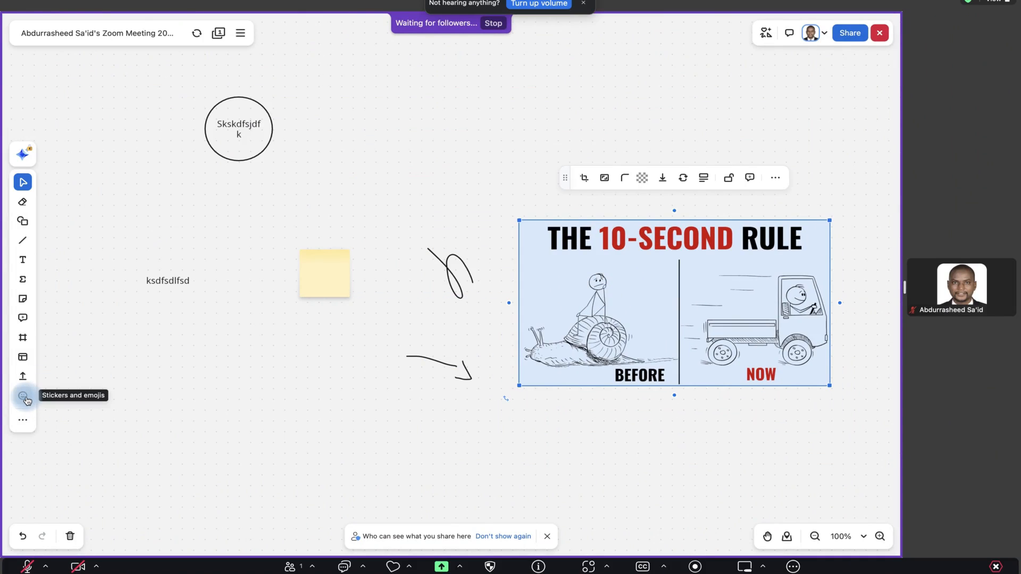
Browse the Stickers and emojis collection to insert a bar chart of series1 vs series2
left_click(23, 399)
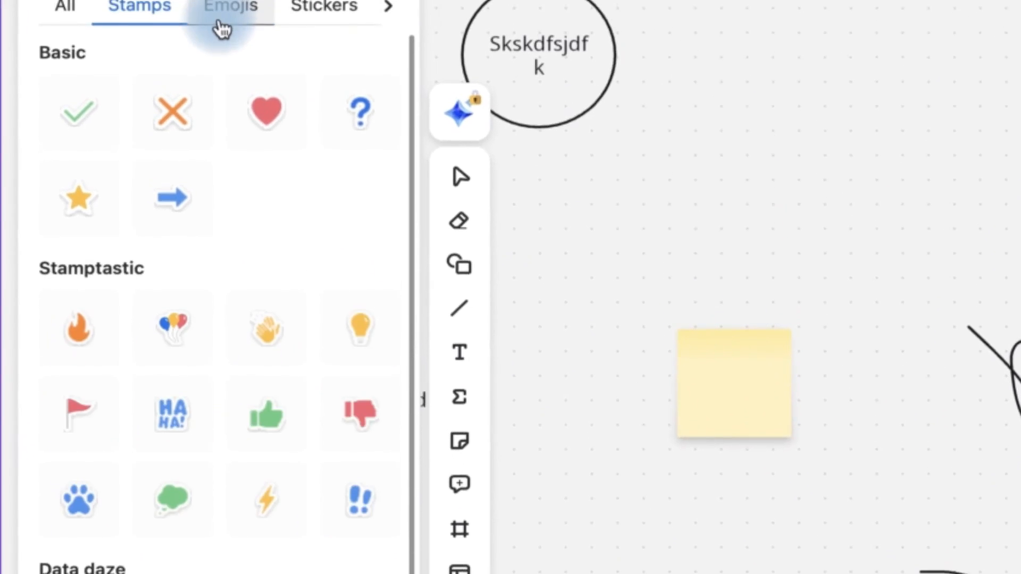
left_click(230, 10)
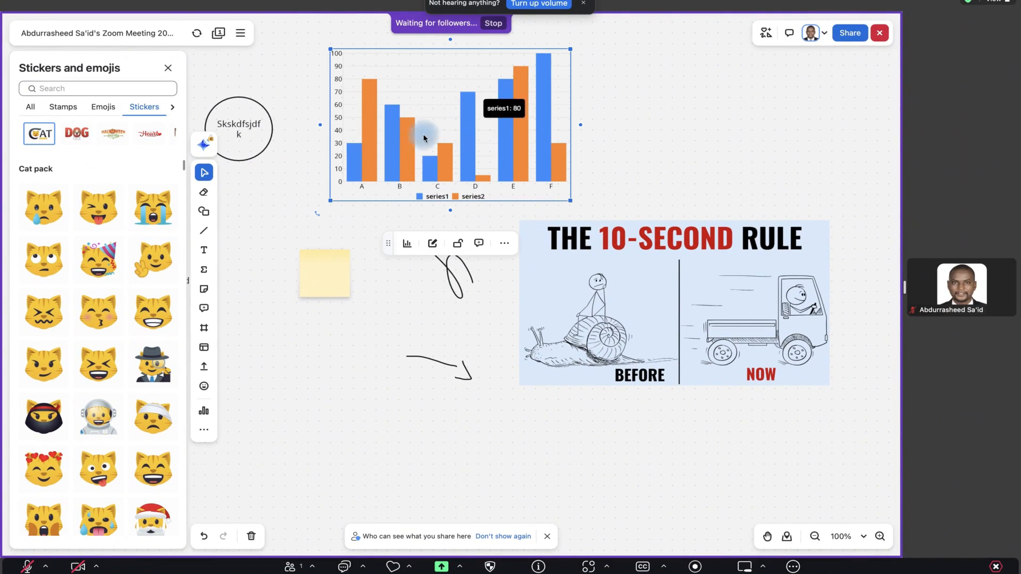
mouse_move(544, 148)
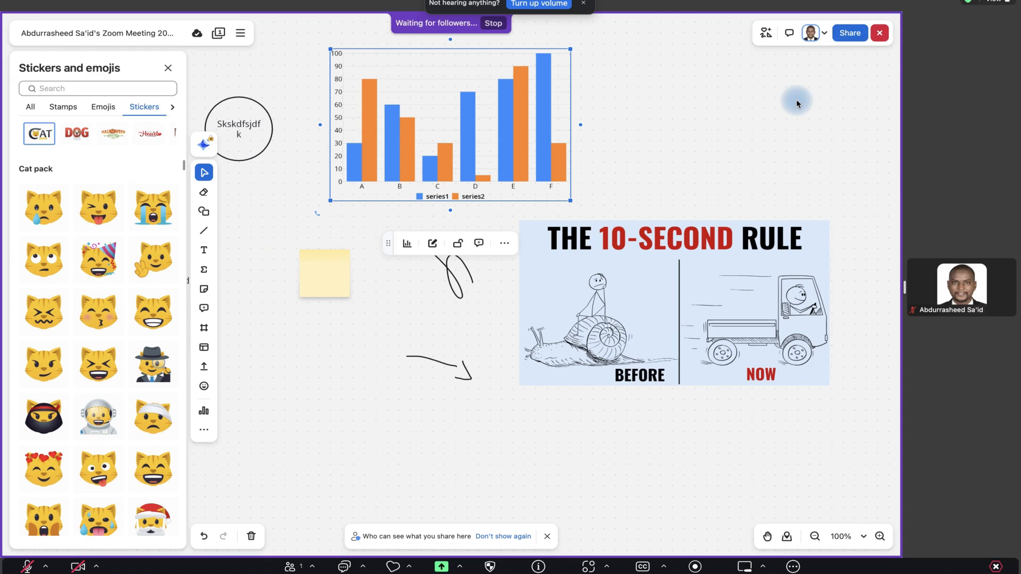
mouse_move(734, 181)
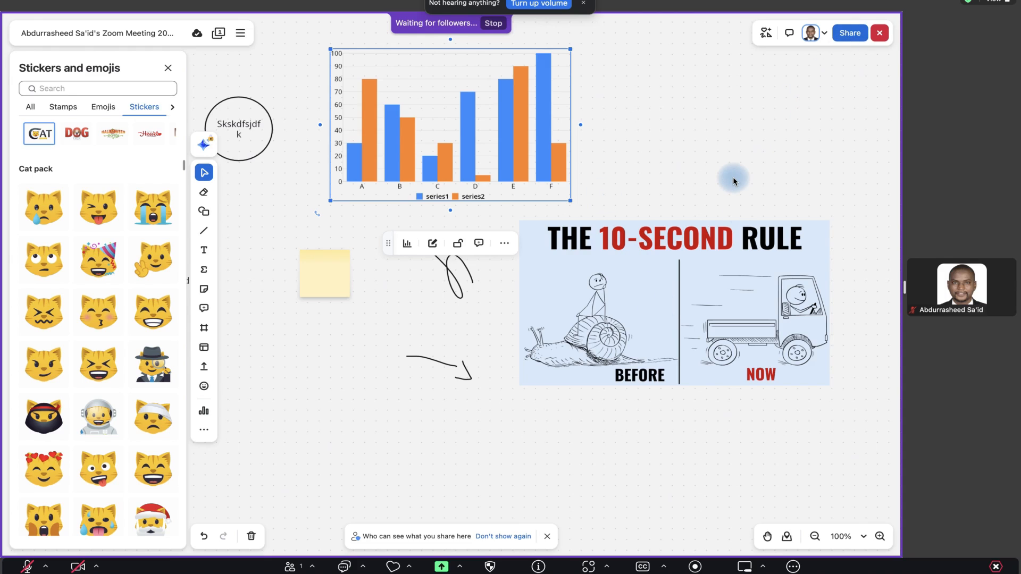